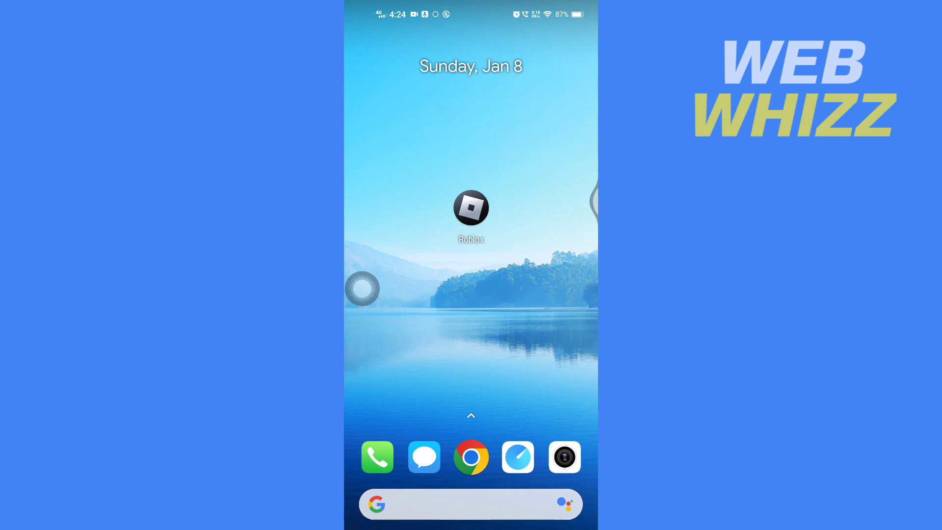
- Launch Roblox from the home screen so its signed-in Home page appears
click(471, 209)
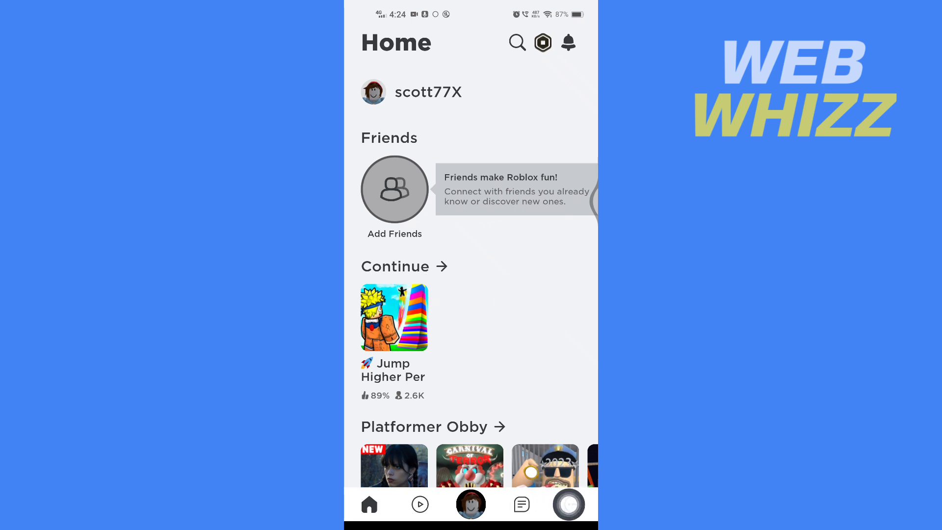
- Reach the account Settings from the More menu, landing on the Privacy page
click(569, 504)
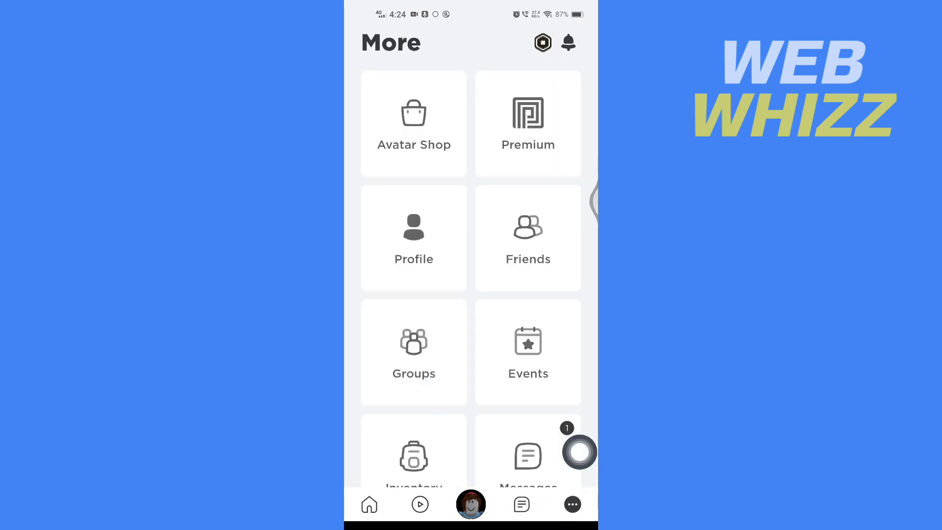
scroll(down, 3)
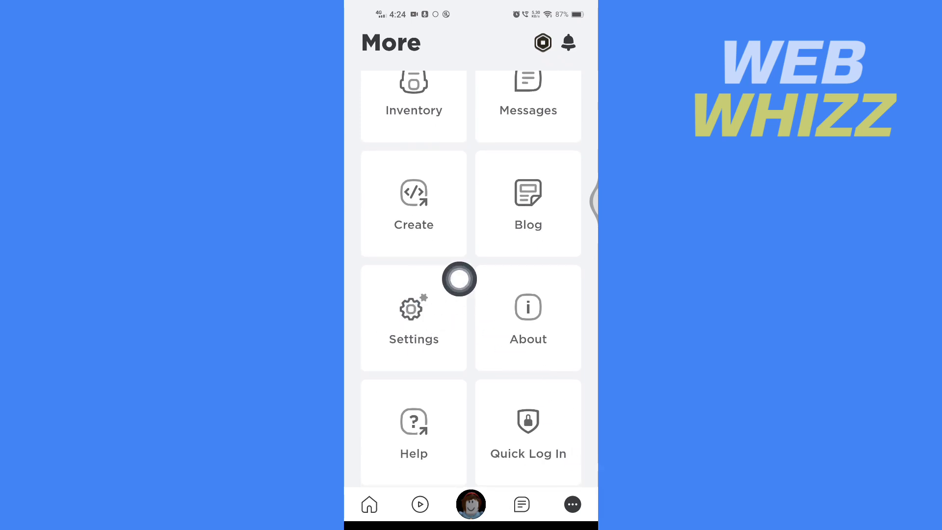
click(413, 318)
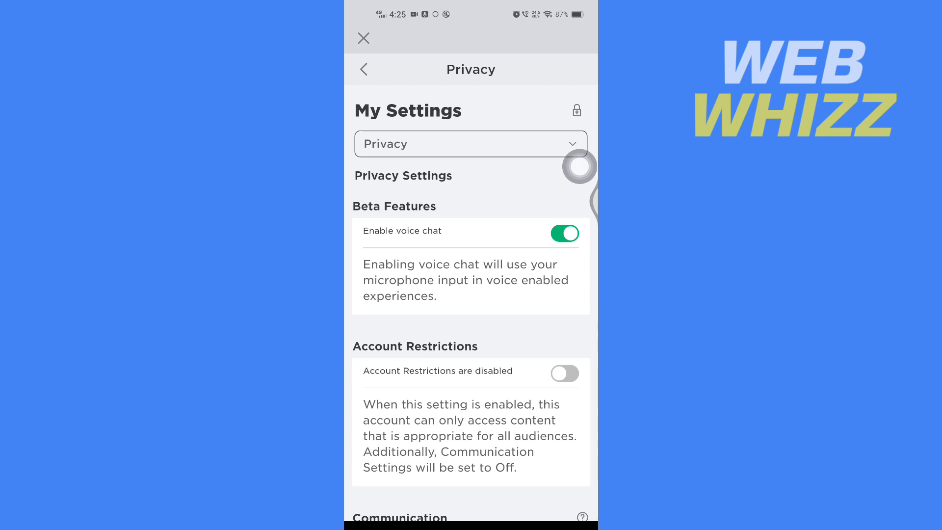
- Scroll the Privacy page down to the Communication section, bringing up the account PIN request
scroll(down, 3)
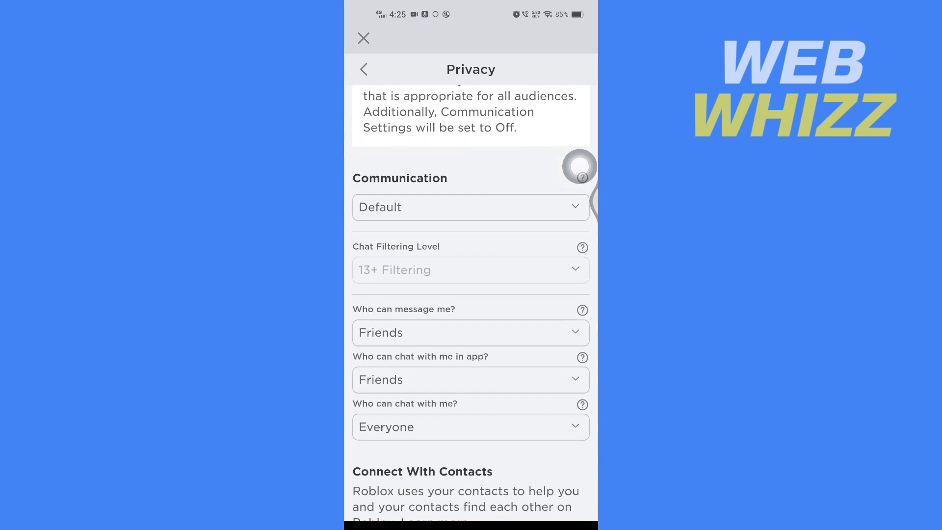
scroll(down, 3)
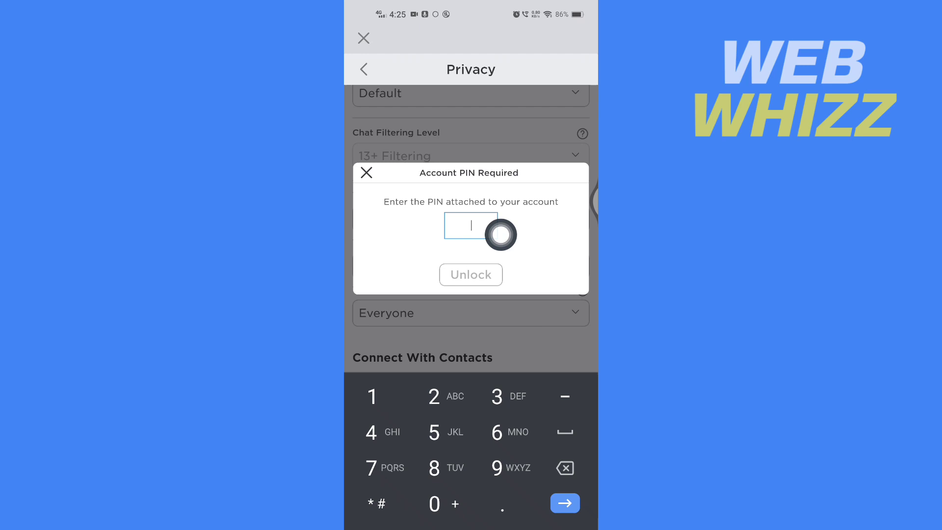
- Enter the account PIN and unlock, leaving Communication on Custom with messaging set to No one
text(0)
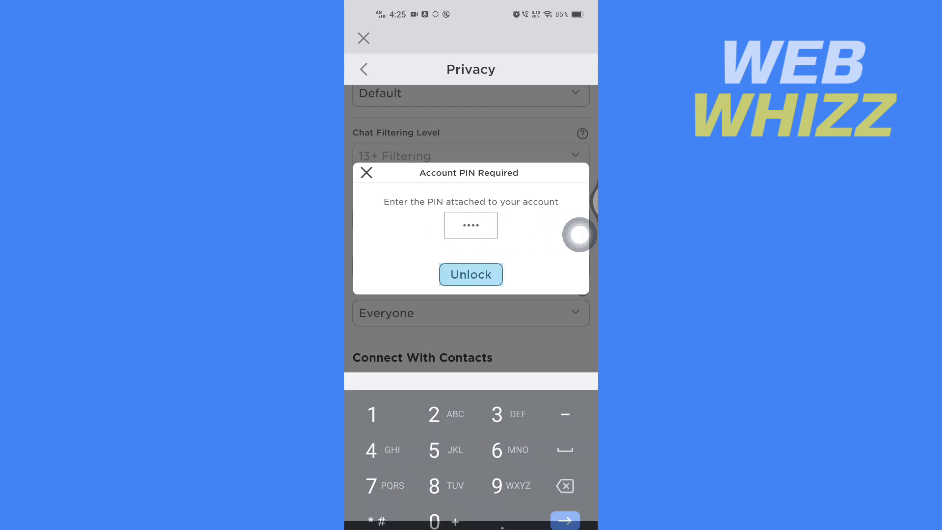
click(470, 274)
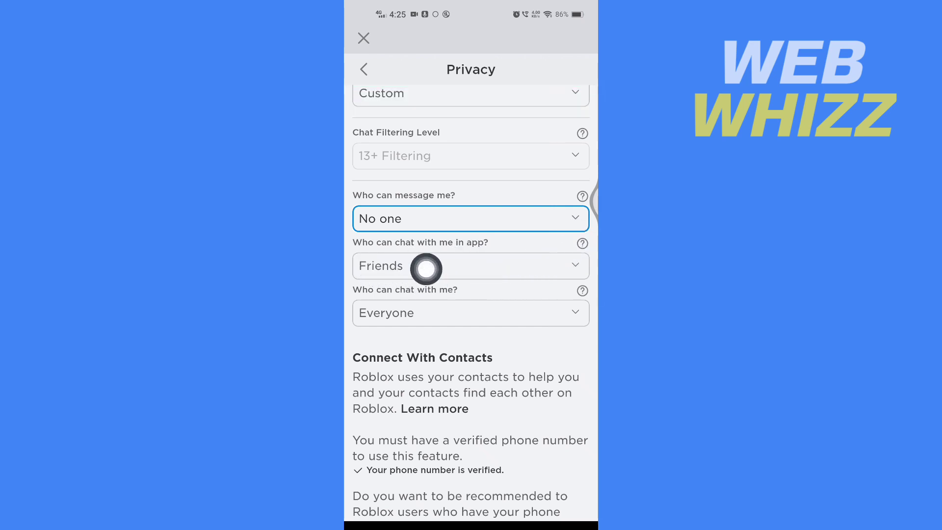
- Set 'Who can chat with me in app' and 'Who can chat with me' both to No one
click(469, 265)
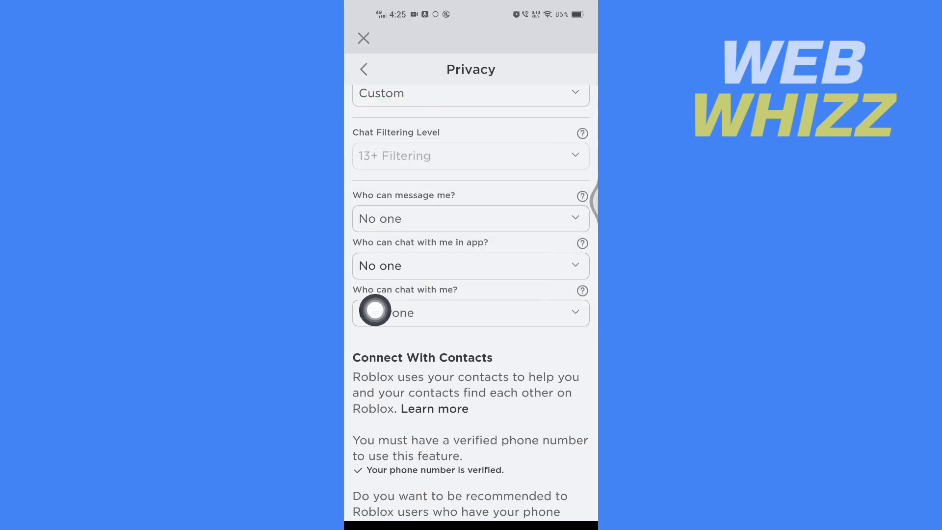
click(470, 311)
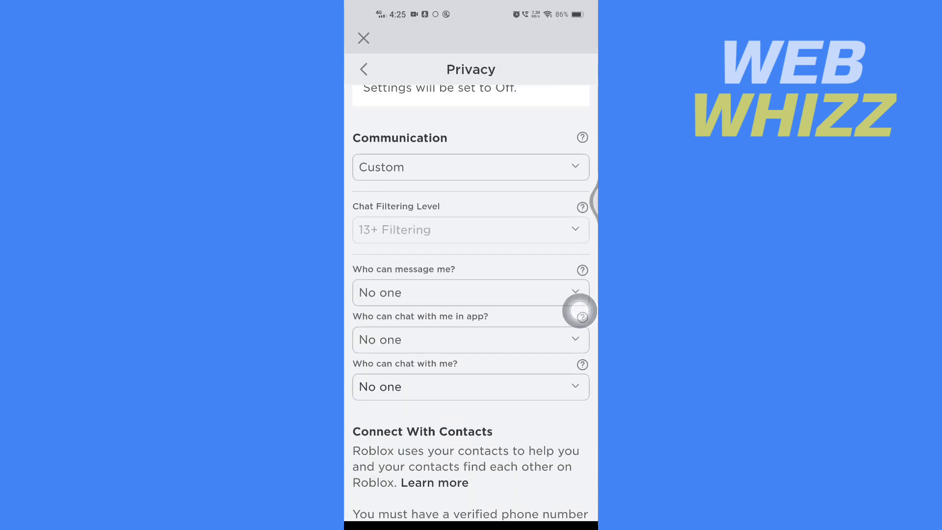
scroll(down, 3)
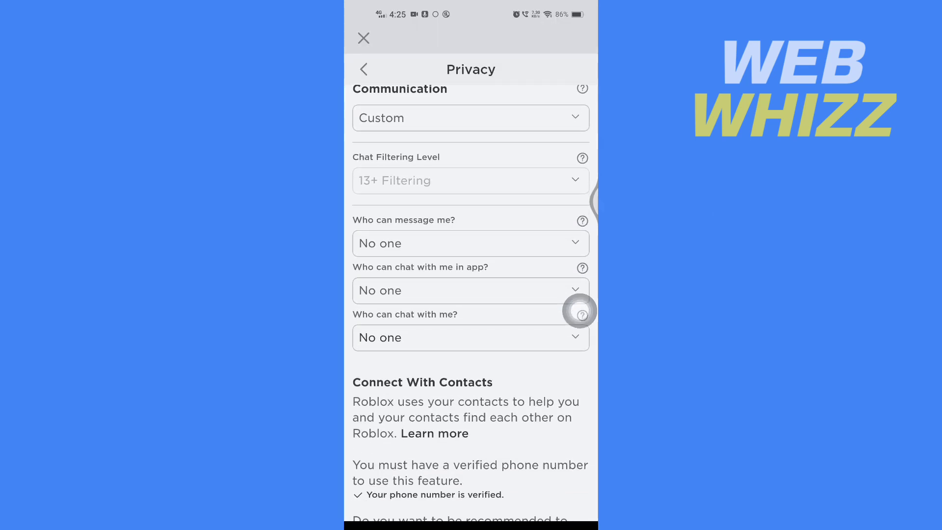